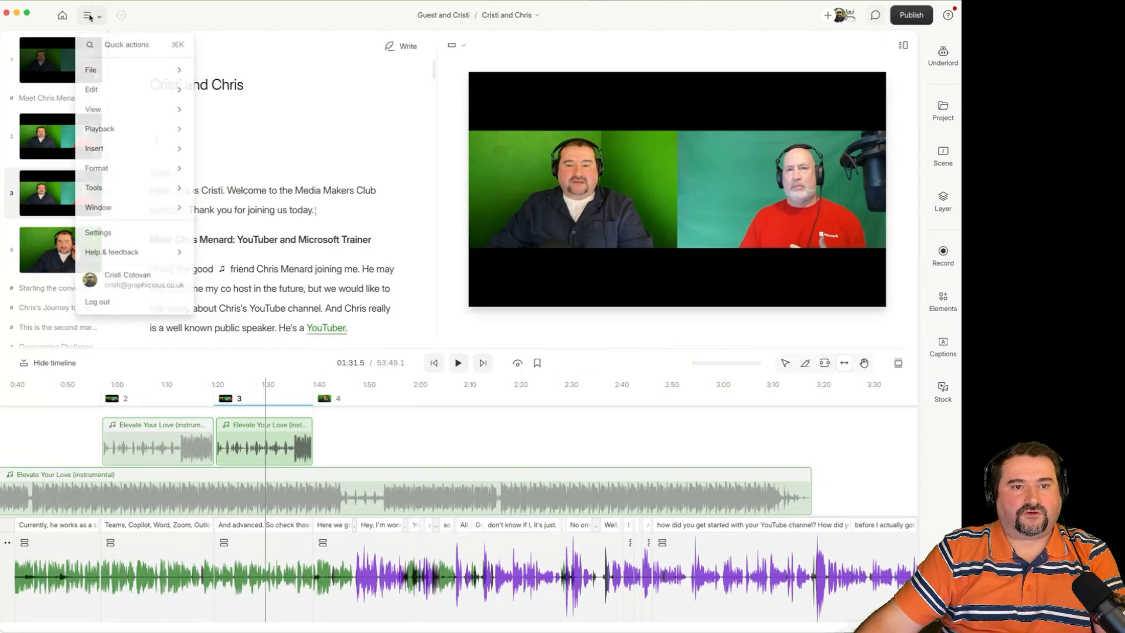
mouse_move(122, 235)
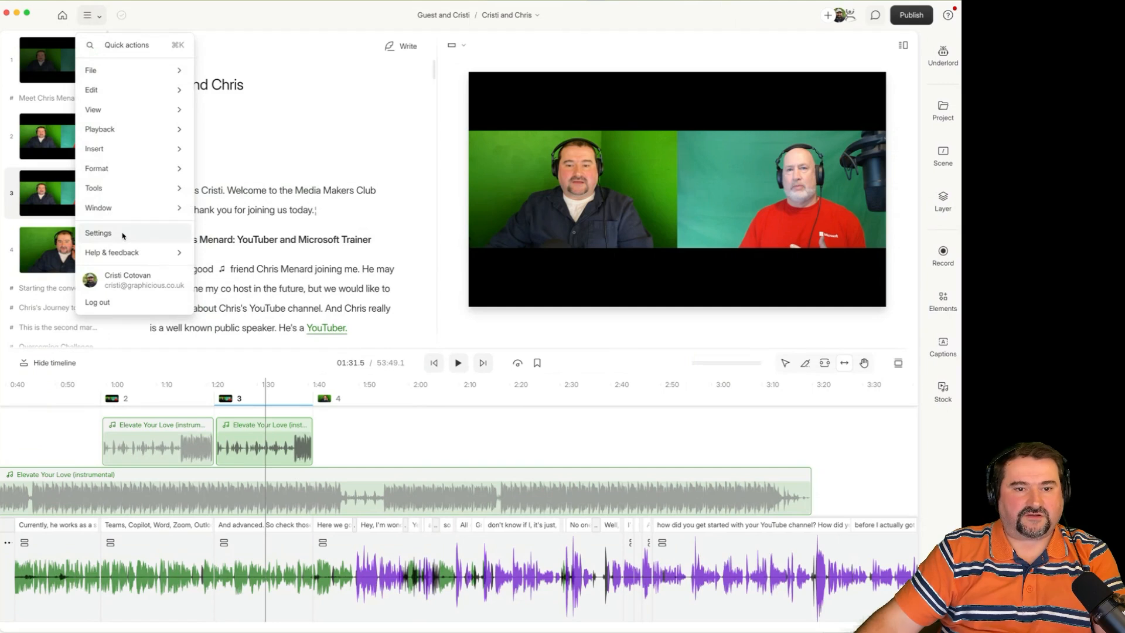
Review the global app settings, then the project settings for auto-leveling.
left_click(98, 233)
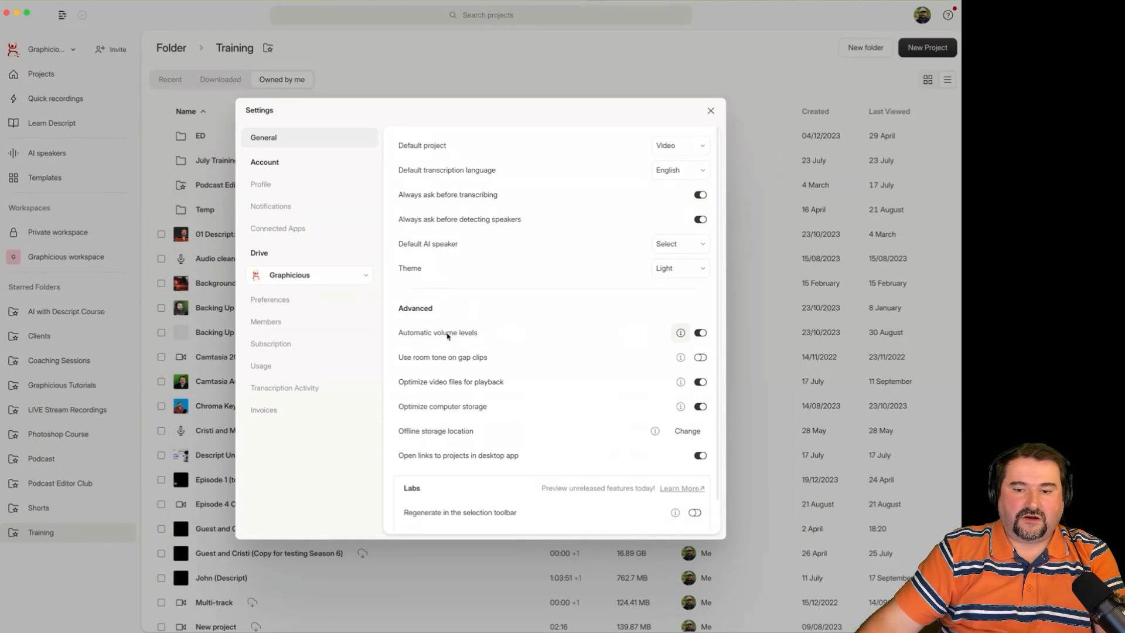
mouse_move(681, 333)
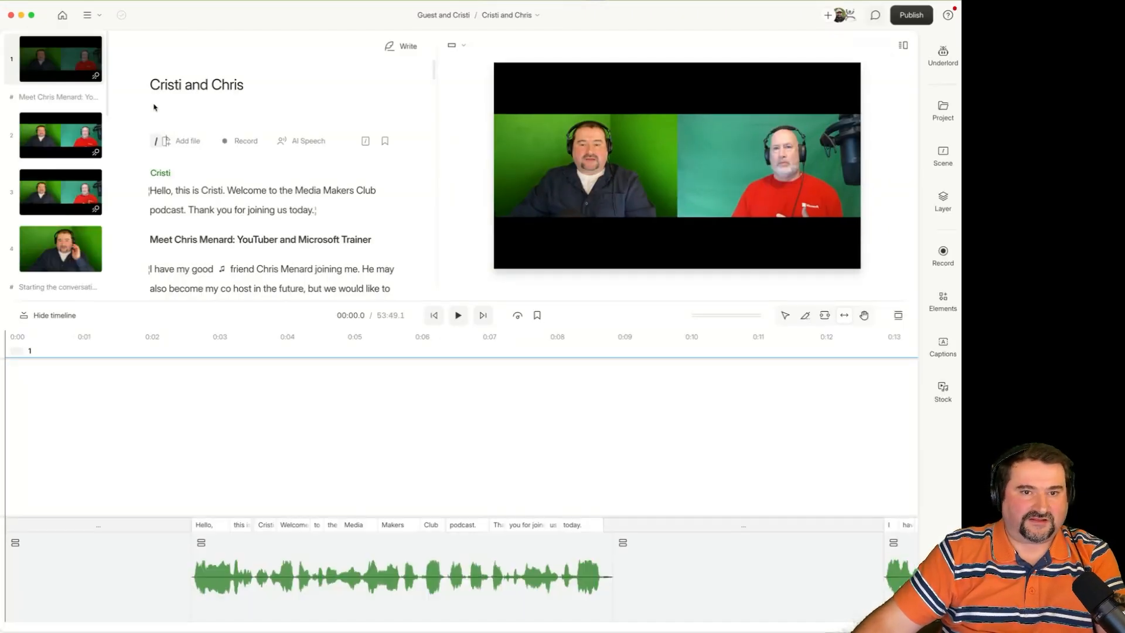
left_click(87, 14)
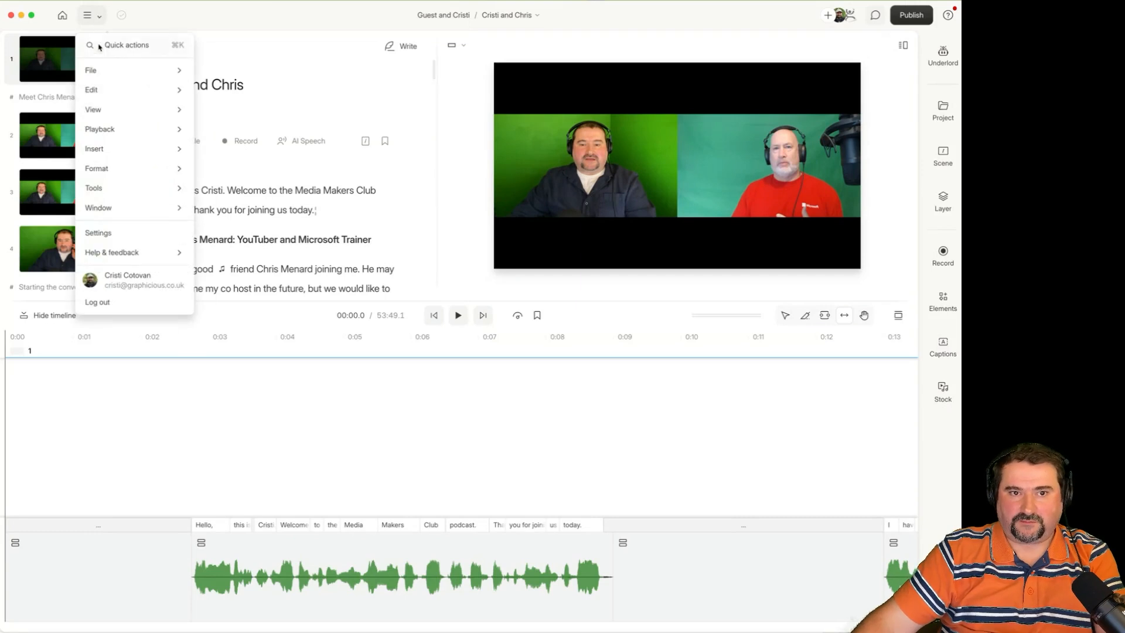
left_click(91, 69)
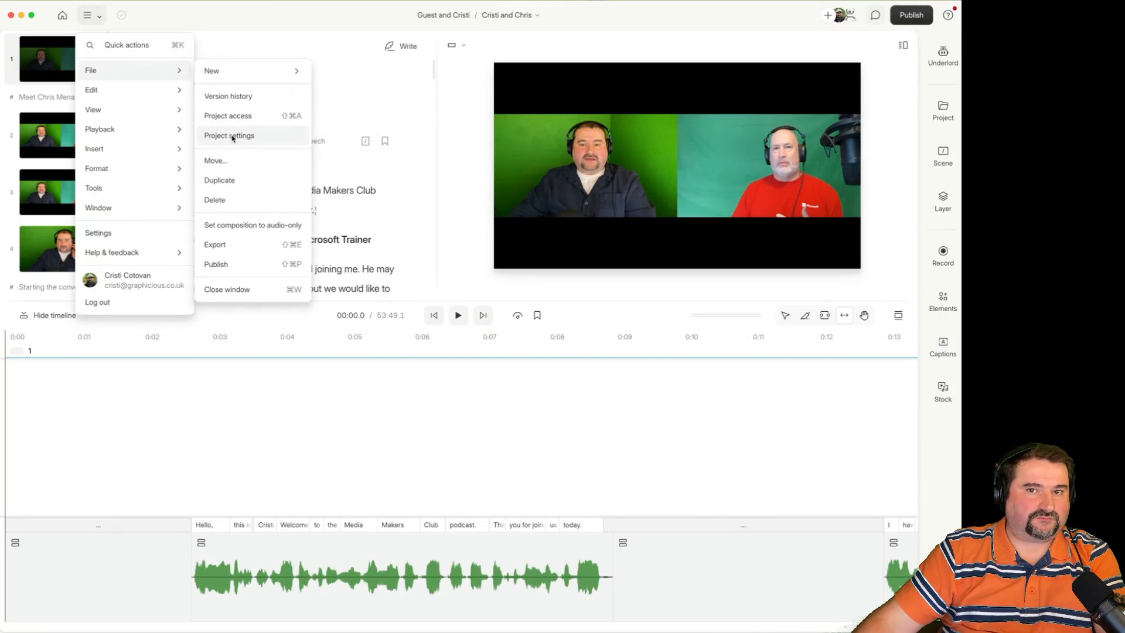
left_click(229, 136)
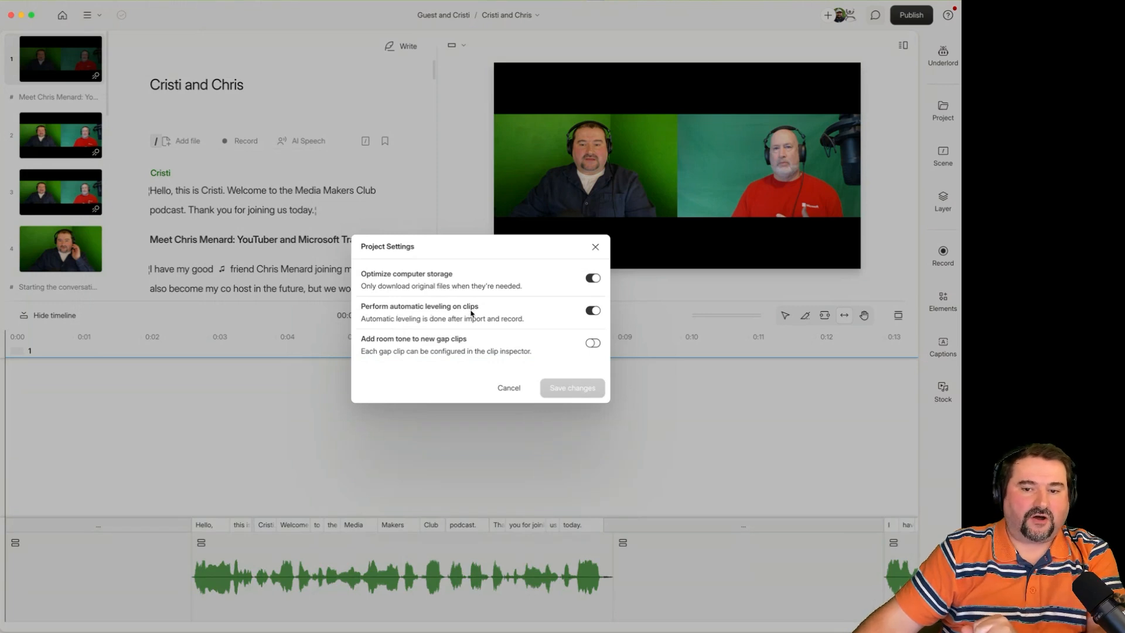
mouse_move(489, 324)
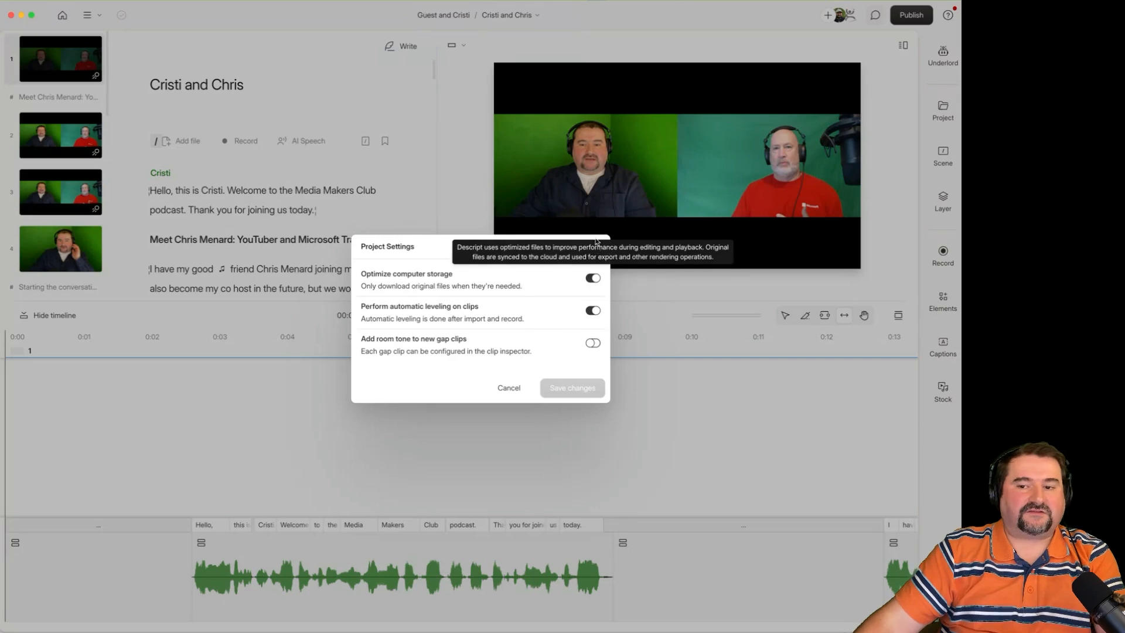
left_click(509, 387)
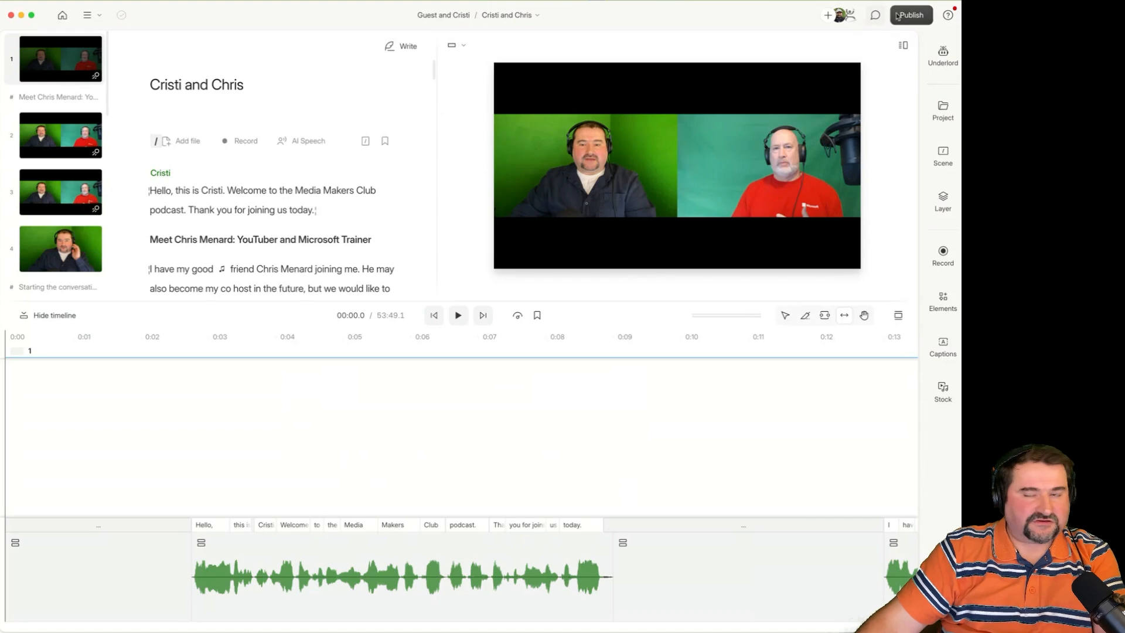
Show the file export audio settings with Normalize volume at -16 LUFS.
left_click(911, 14)
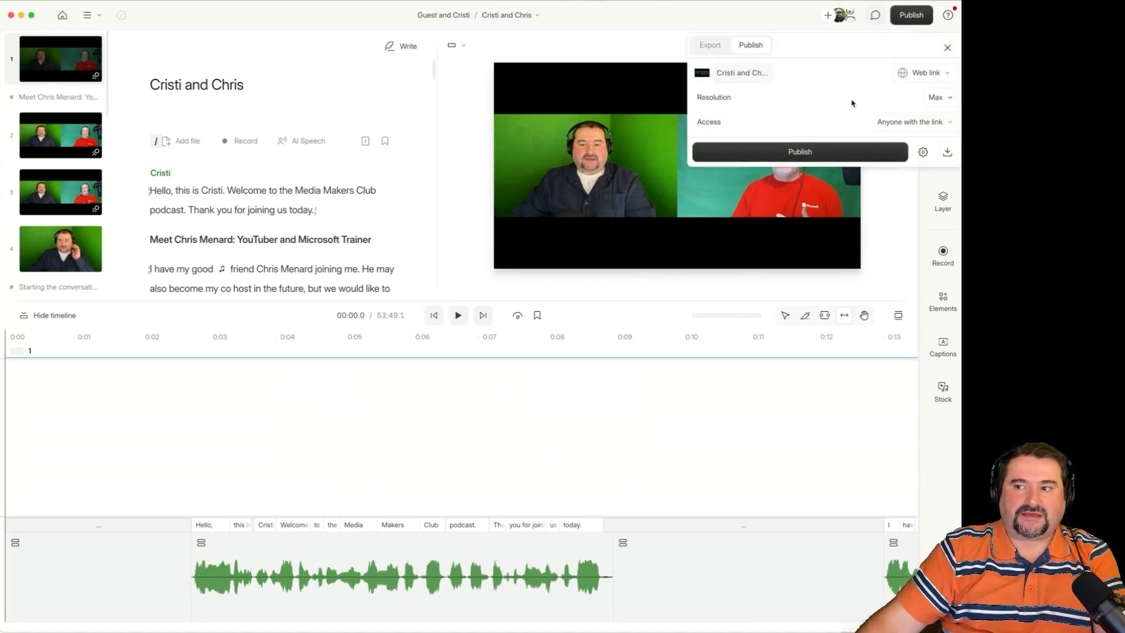
left_click(709, 45)
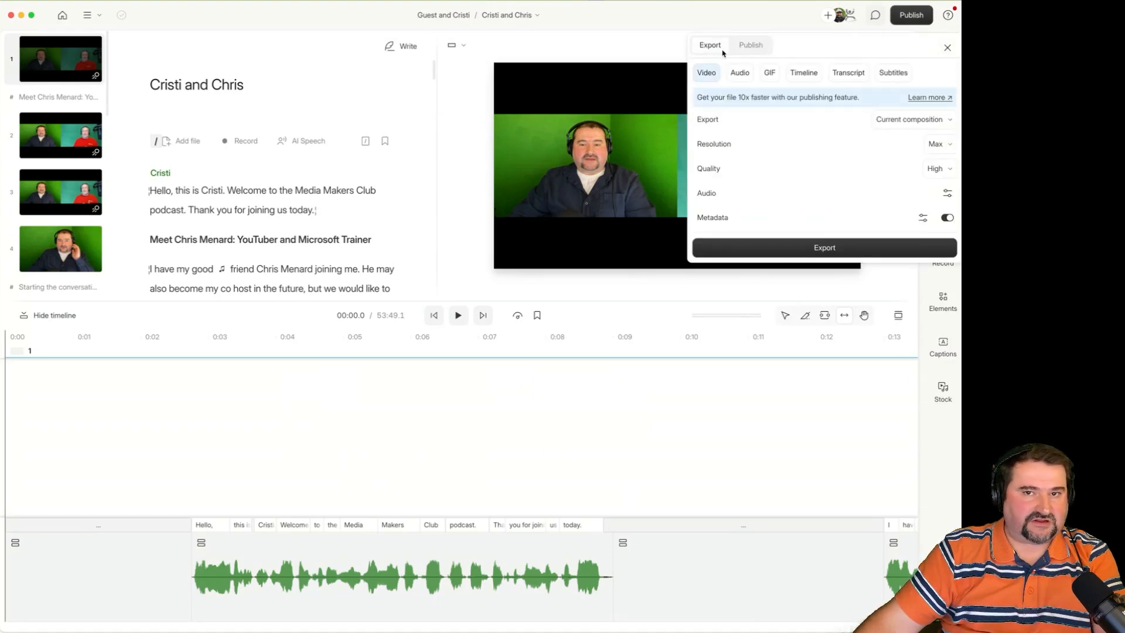
left_click(751, 44)
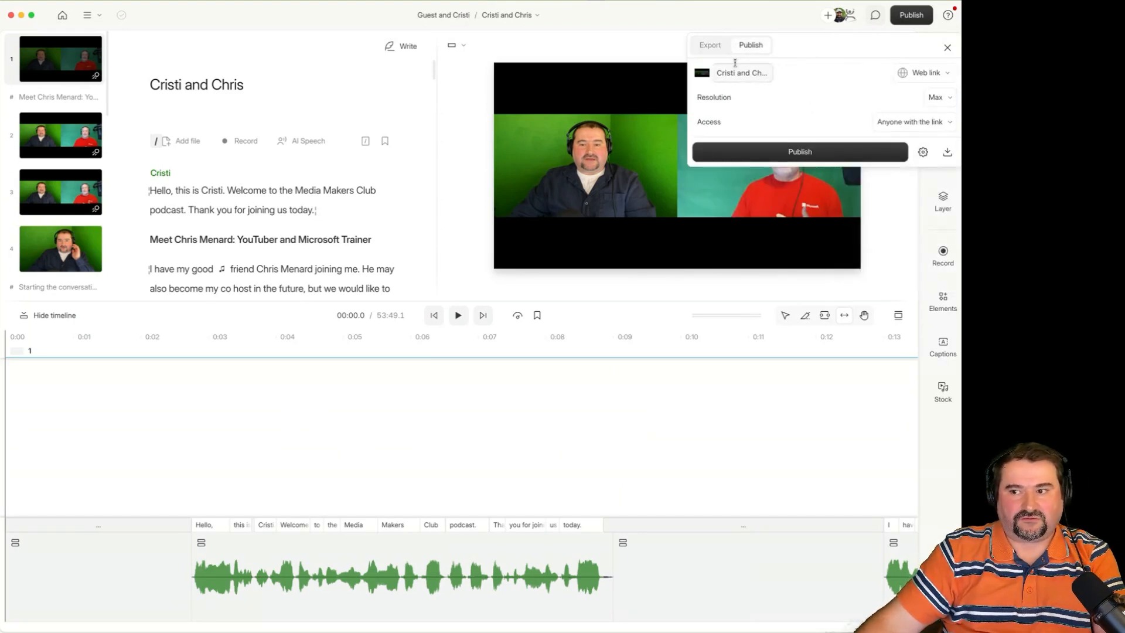
left_click(709, 45)
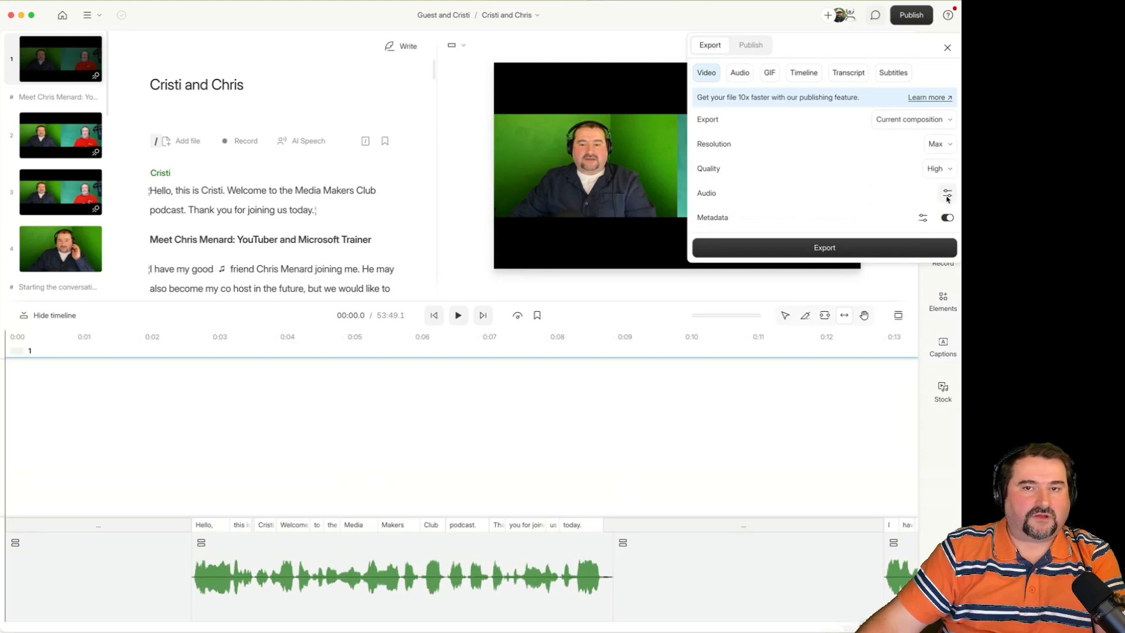
left_click(947, 193)
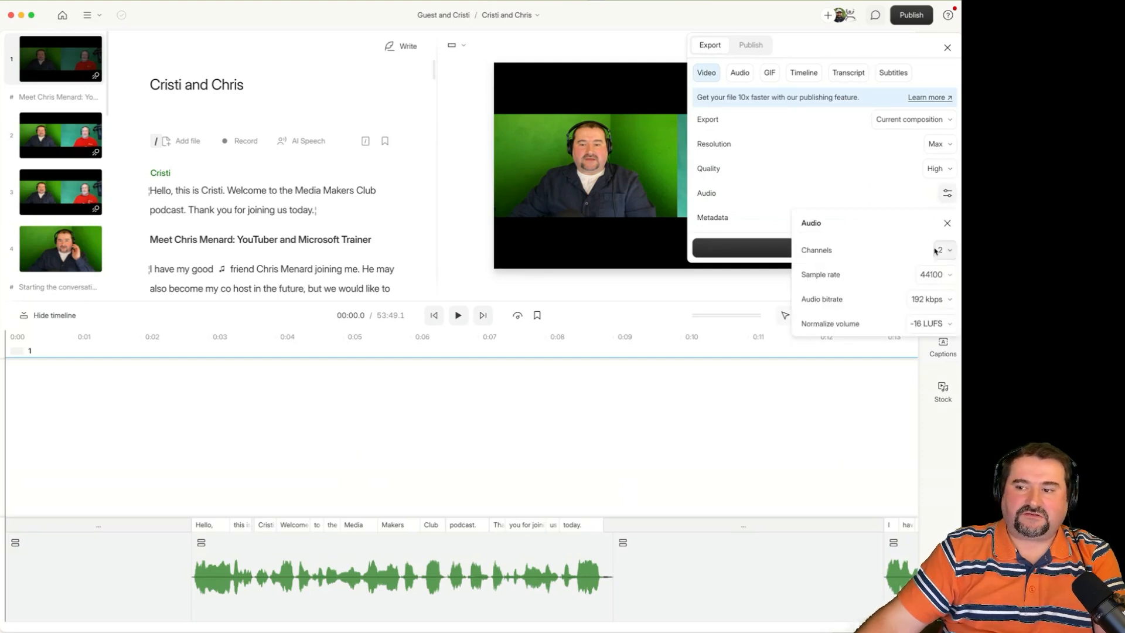